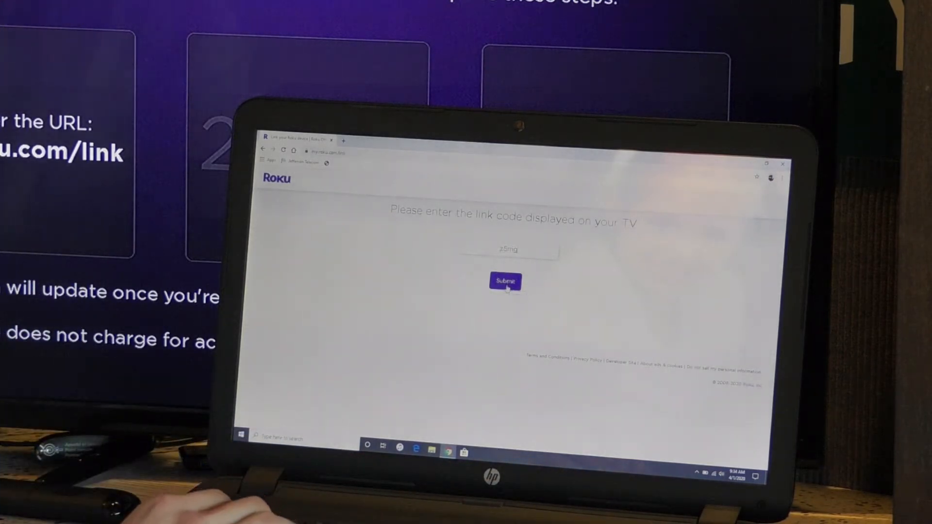
# Submit the TV's link code on roku.com/link
pyautogui.click(505, 280)
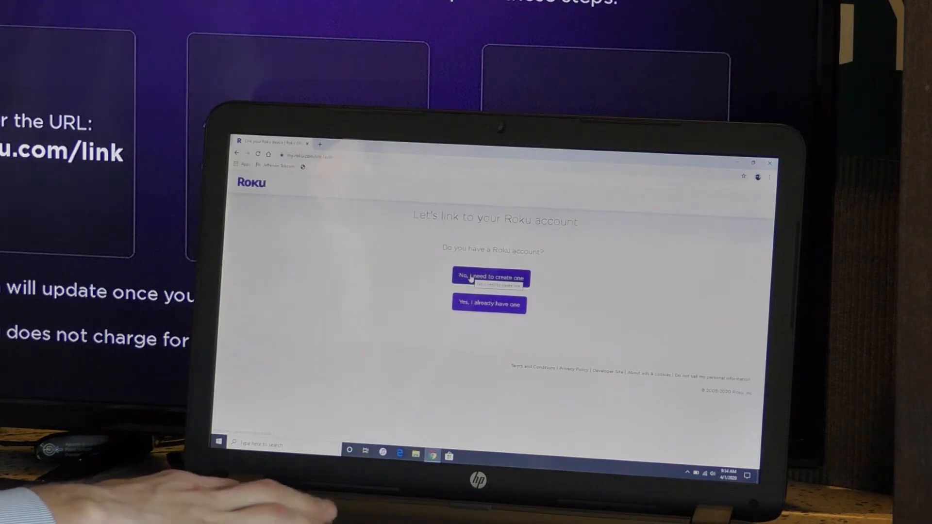
# Create a new Roku account for Daniel with email, password, birth date, gender and terms agreed
pyautogui.click(490, 277)
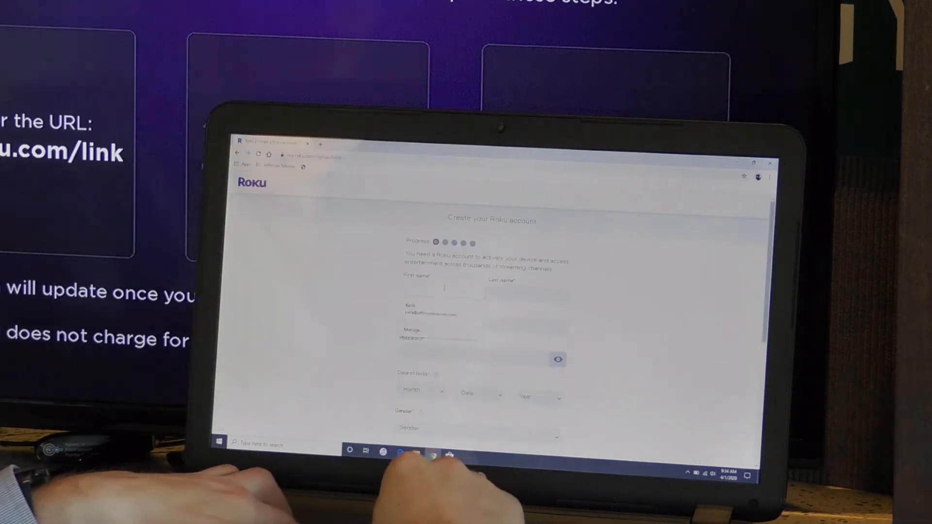
pyautogui.write('Daniel')
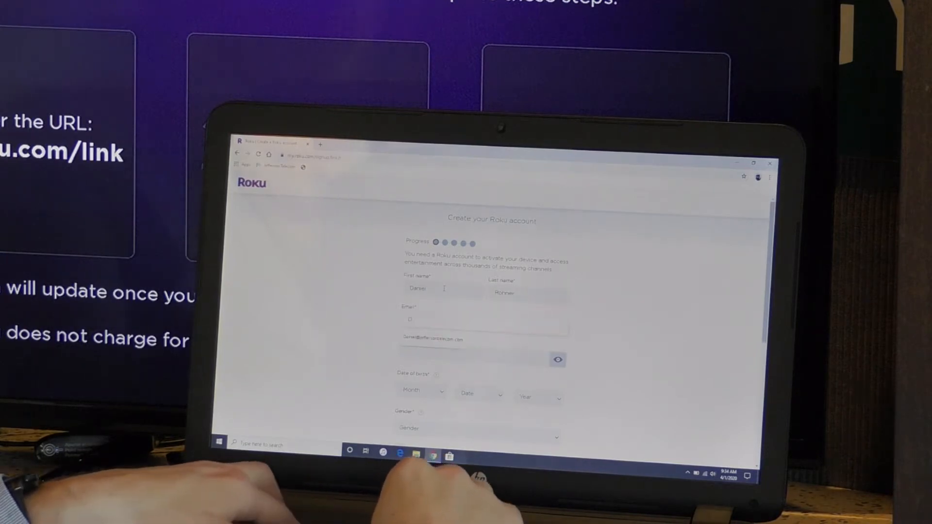
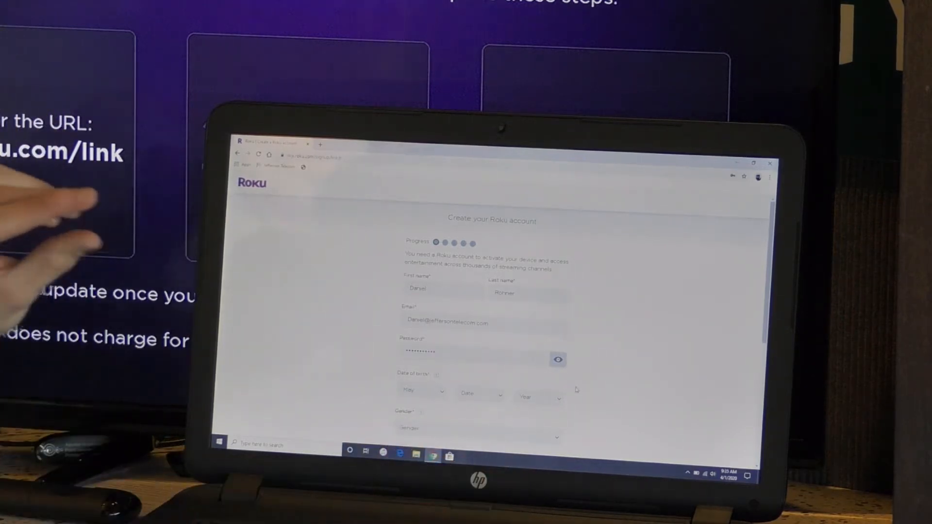
pyautogui.scroll(-3)
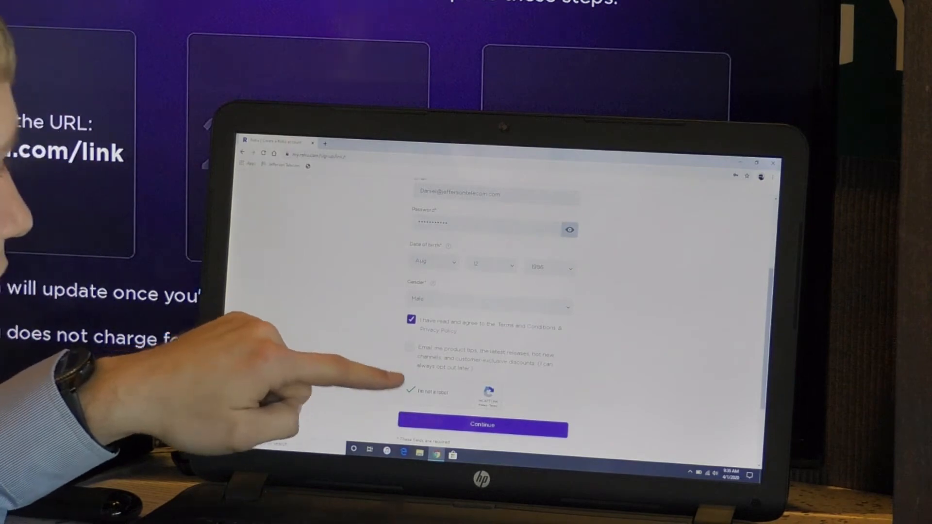
pyautogui.click(481, 424)
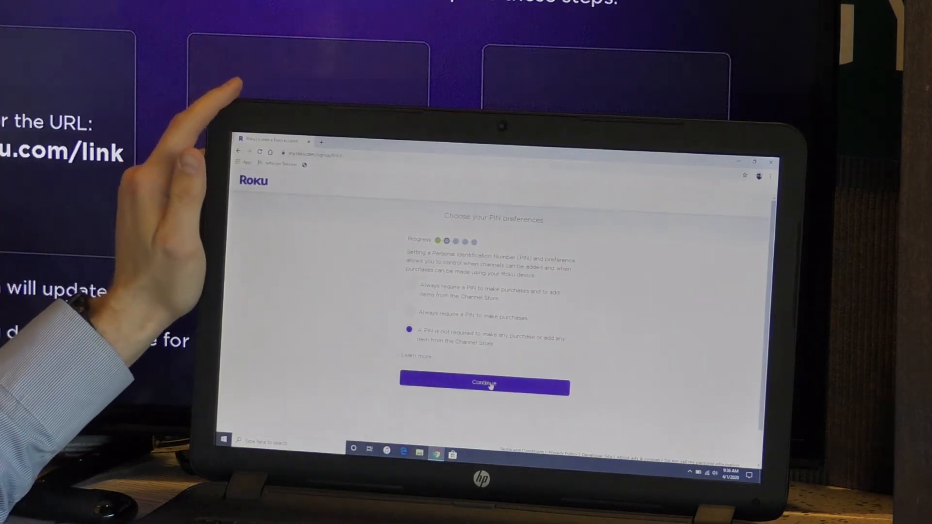
# Continue with no PIN required for purchases or Channel Store items
pyautogui.click(484, 384)
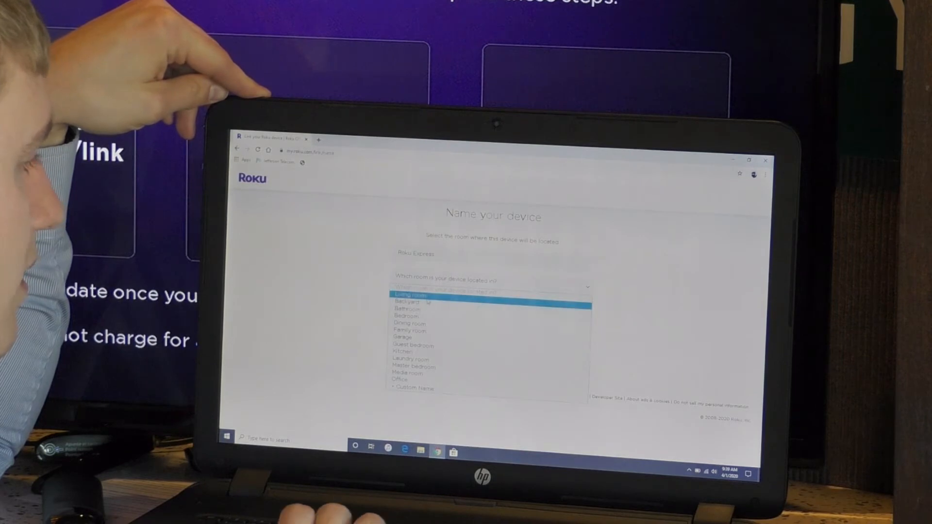
# Name the Roku Express by assigning it to the Living room
pyautogui.click(406, 294)
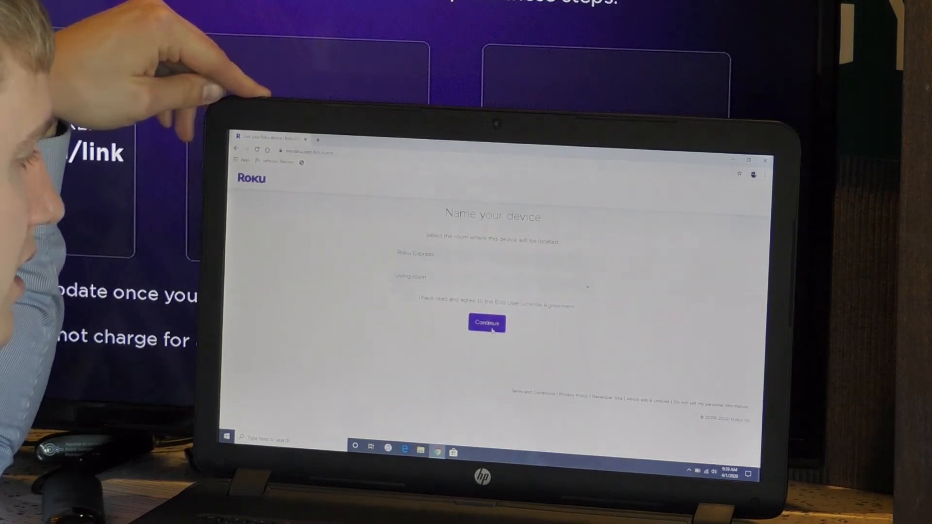
pyautogui.click(486, 322)
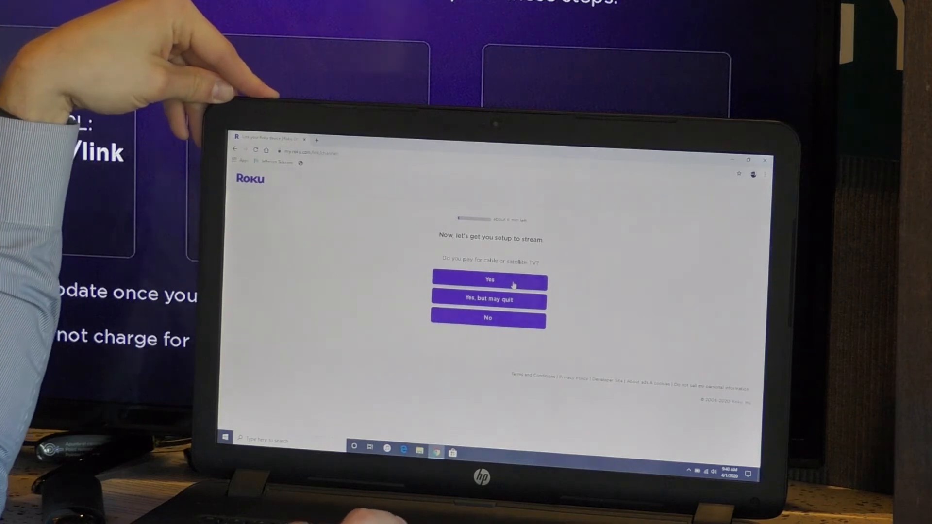
# Answer Yes to paying for cable or satellite TV
pyautogui.click(489, 279)
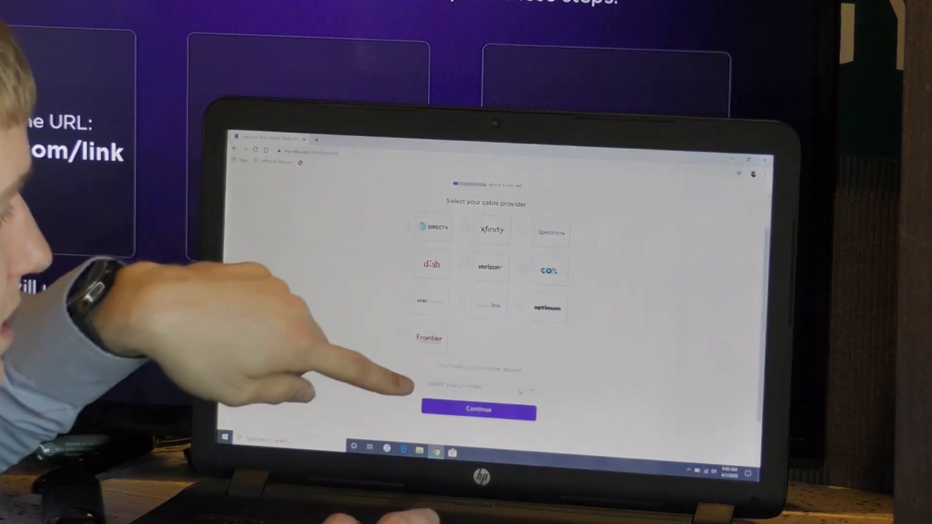
# Choose Jefferson Telecom as the cable provider and continue
pyautogui.click(478, 391)
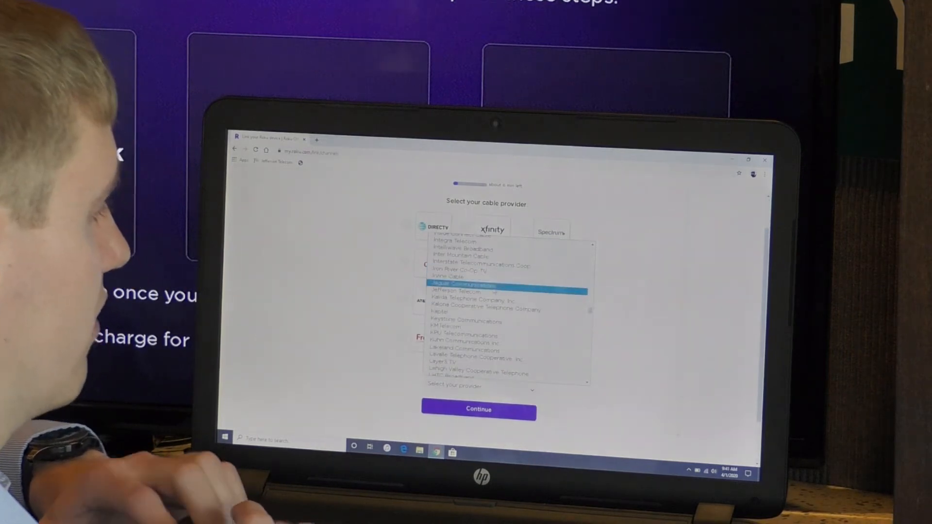
pyautogui.click(462, 290)
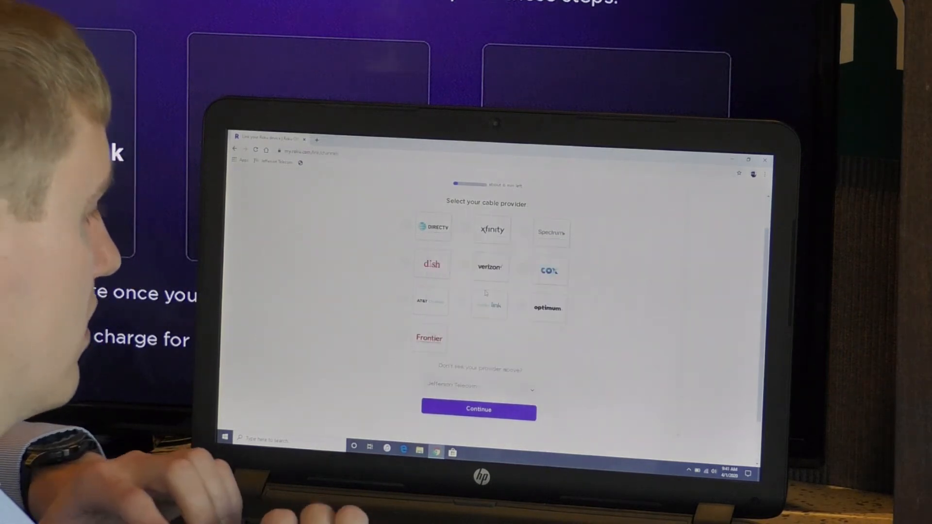
pyautogui.click(478, 409)
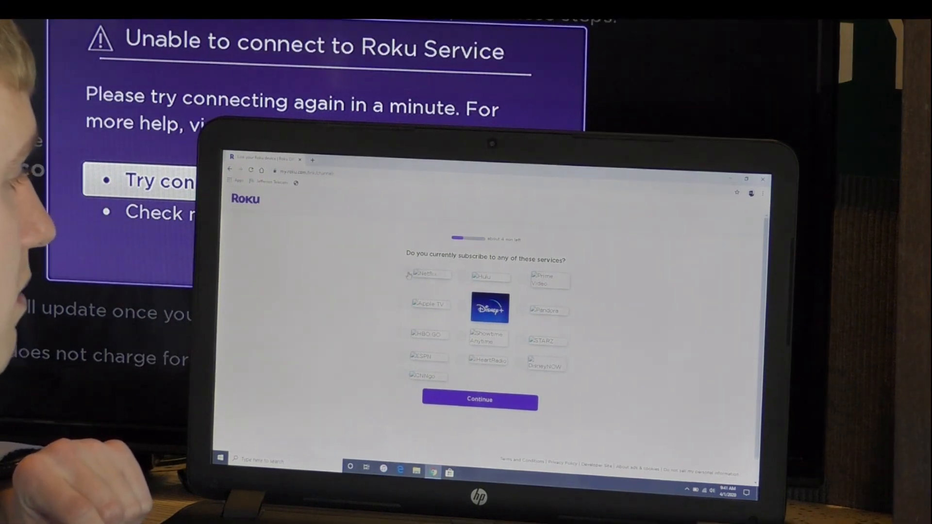
# Mark Netflix, Hulu, Prime Video and Disney+ as current subscriptions and continue
pyautogui.click(404, 272)
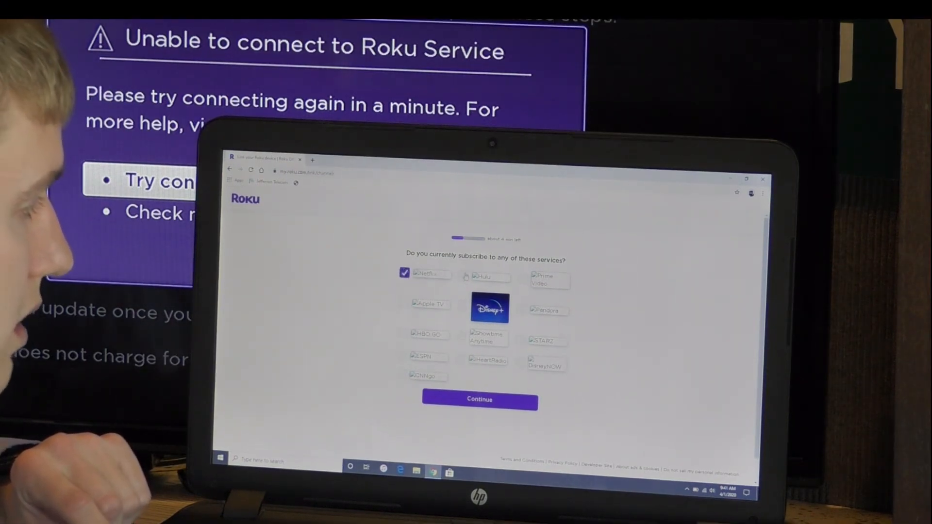
pyautogui.click(463, 275)
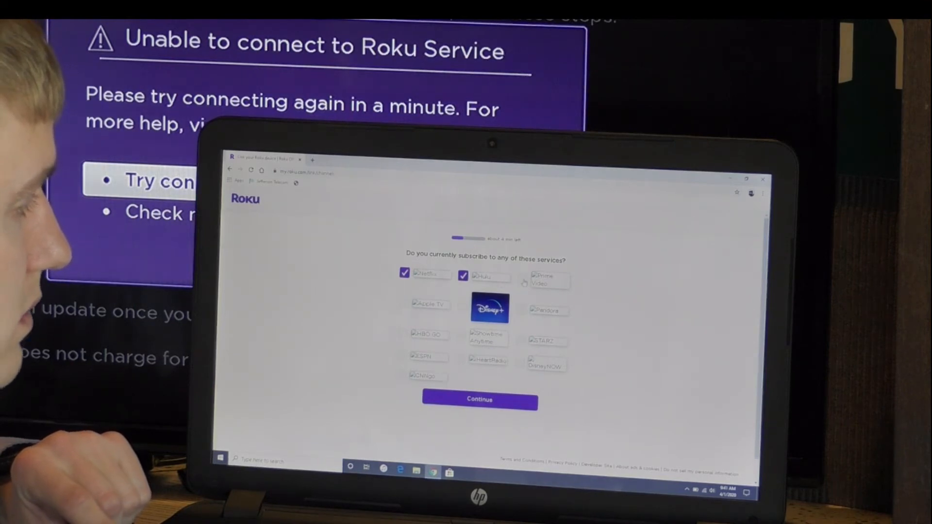
pyautogui.click(522, 277)
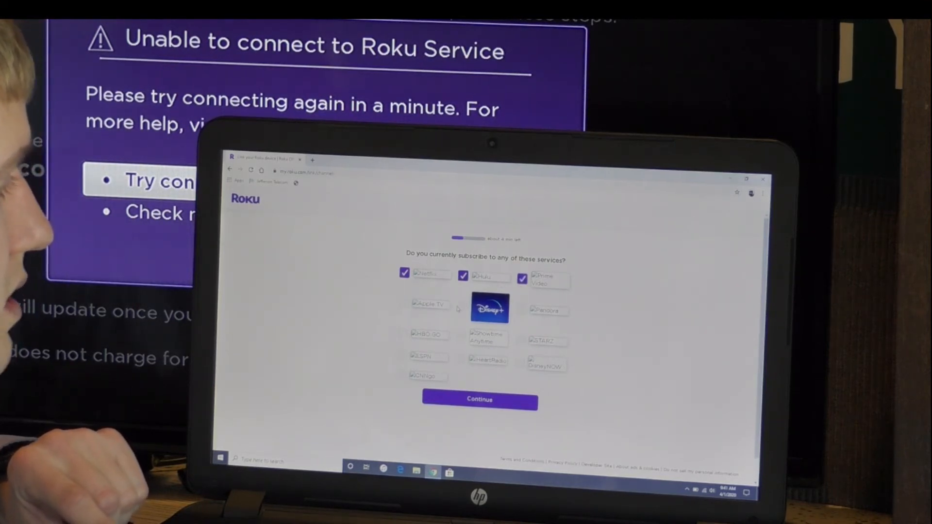
pyautogui.click(463, 305)
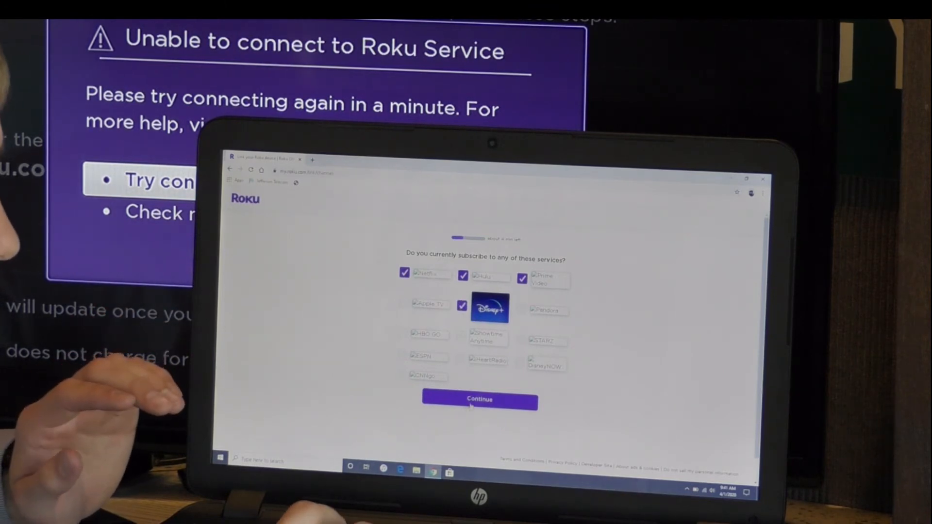
pyautogui.click(478, 399)
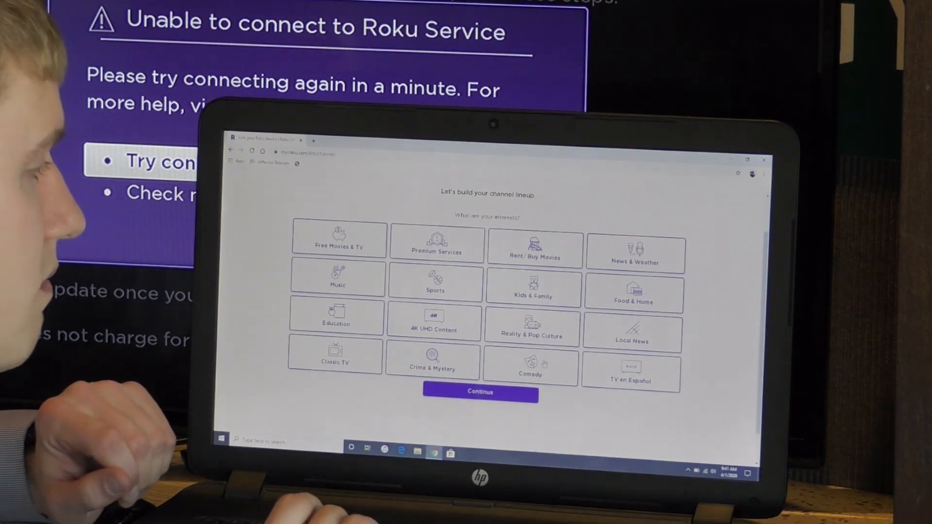
# Pick Comedy alongside News & Weather and Local News as interests and continue
pyautogui.click(531, 368)
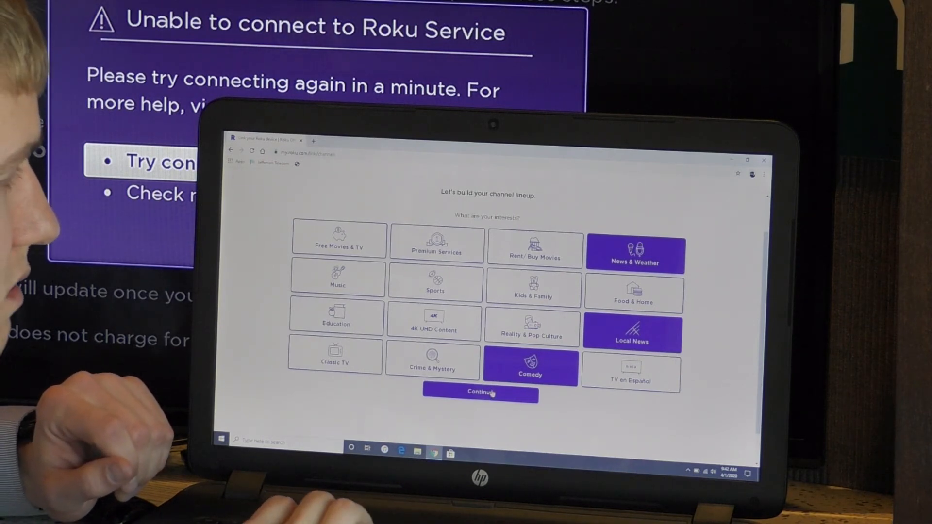
pyautogui.click(479, 391)
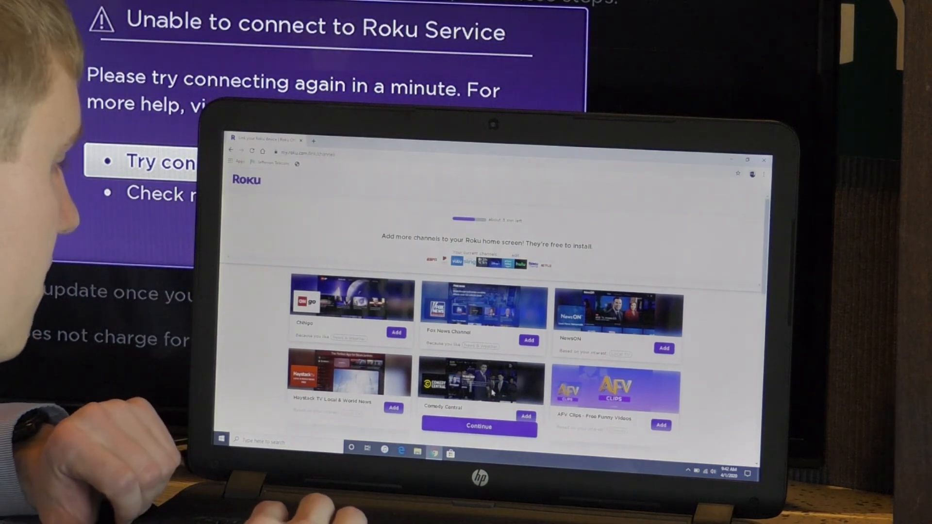
pyautogui.scroll(-3)
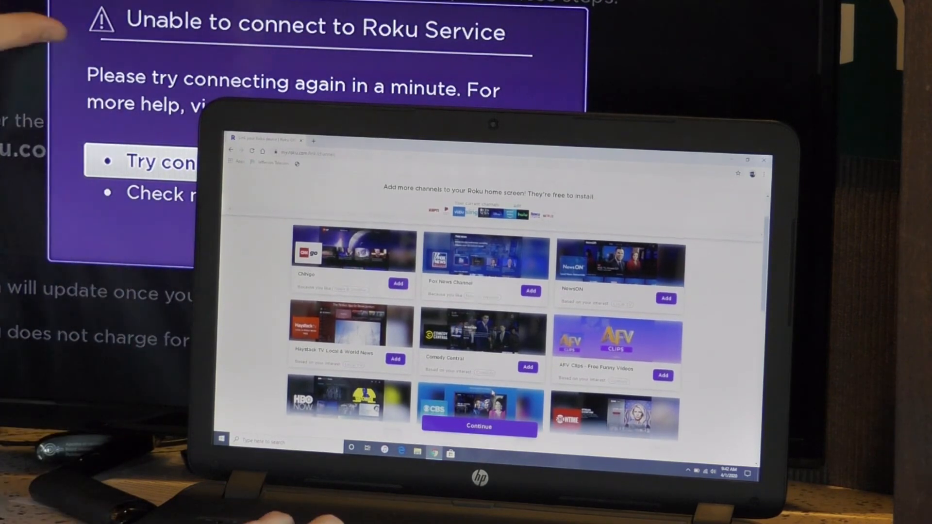
pyautogui.scroll(-3)
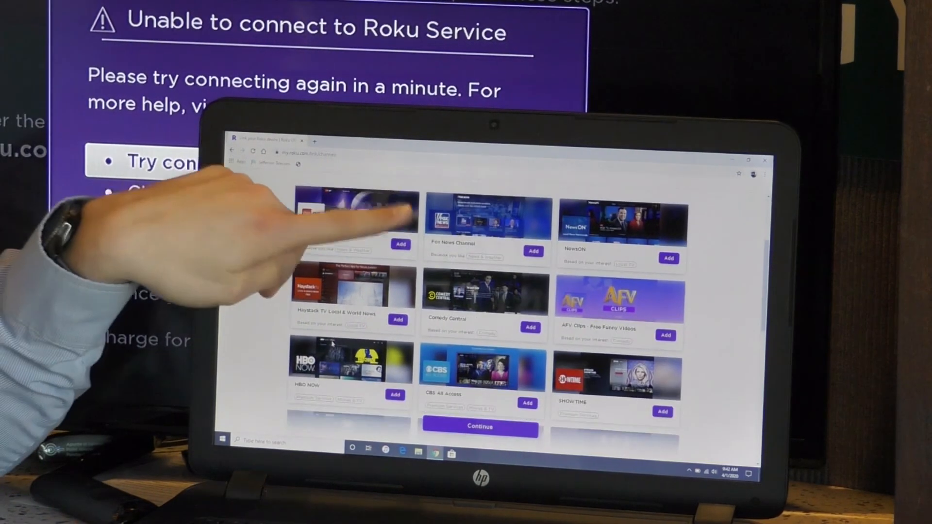